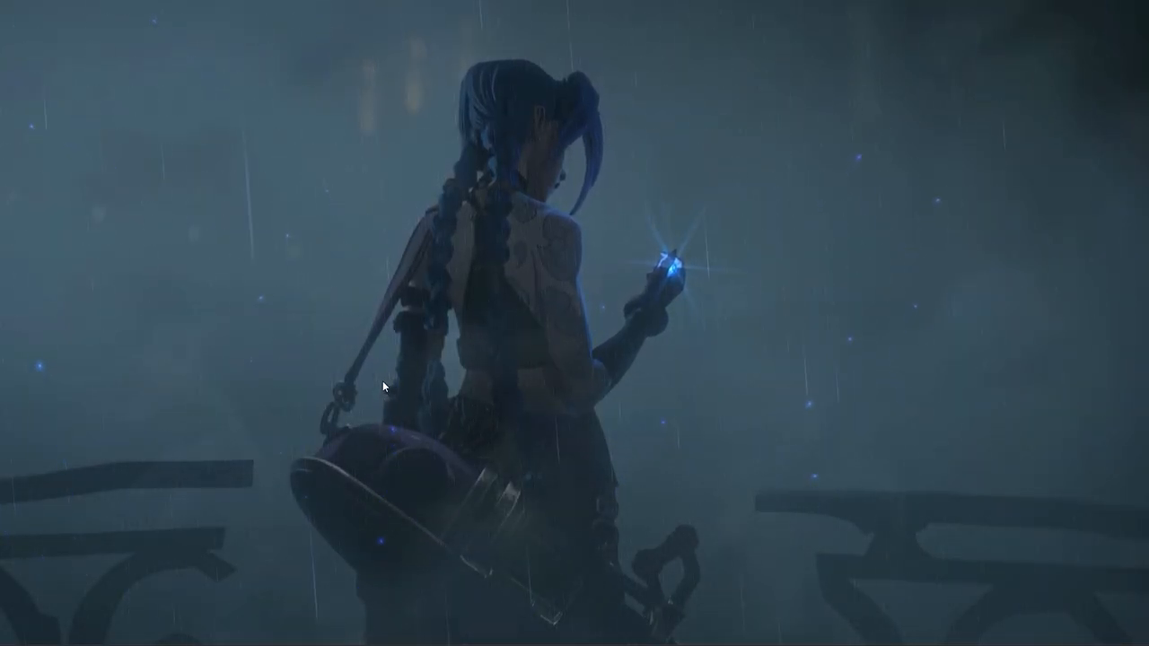
pyautogui.moveTo(227, 190)
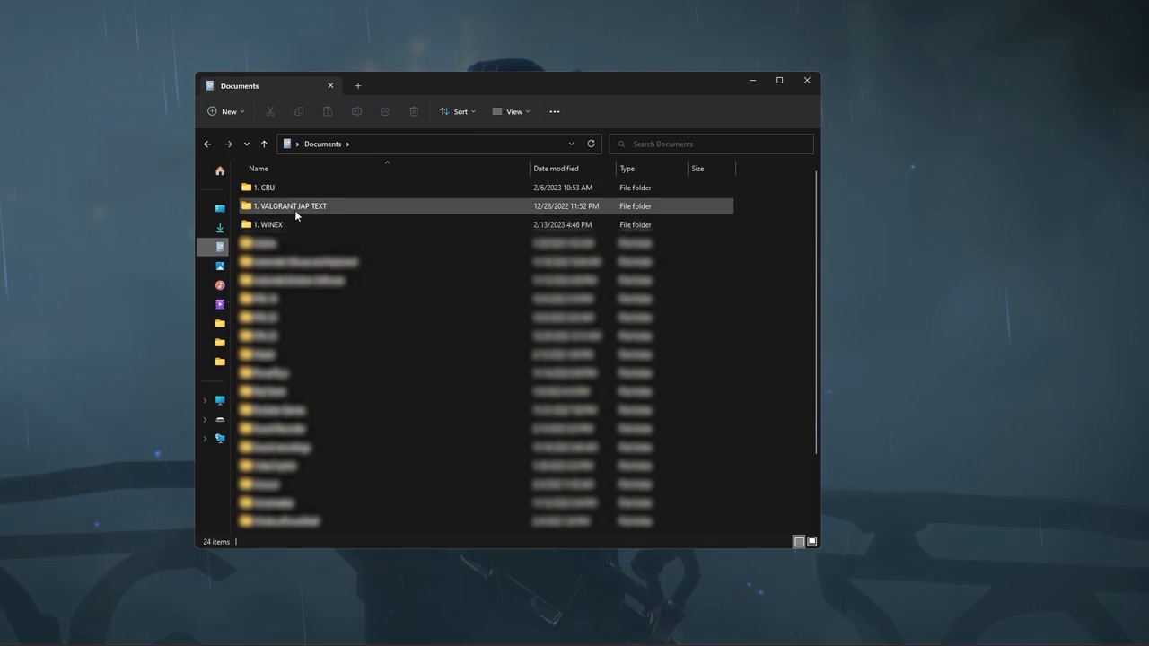
# Browse into the 1. WINEX folder and bring up actions for vibranceGUI.exe
pyautogui.doubleClick(270, 224)
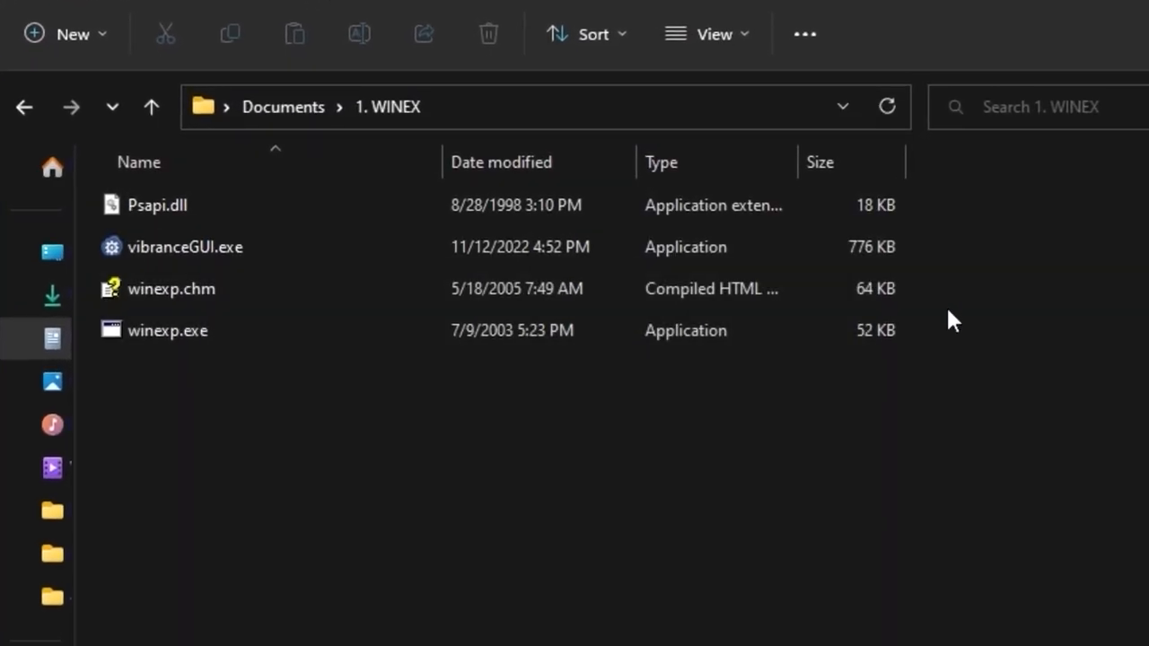
pyautogui.click(187, 248)
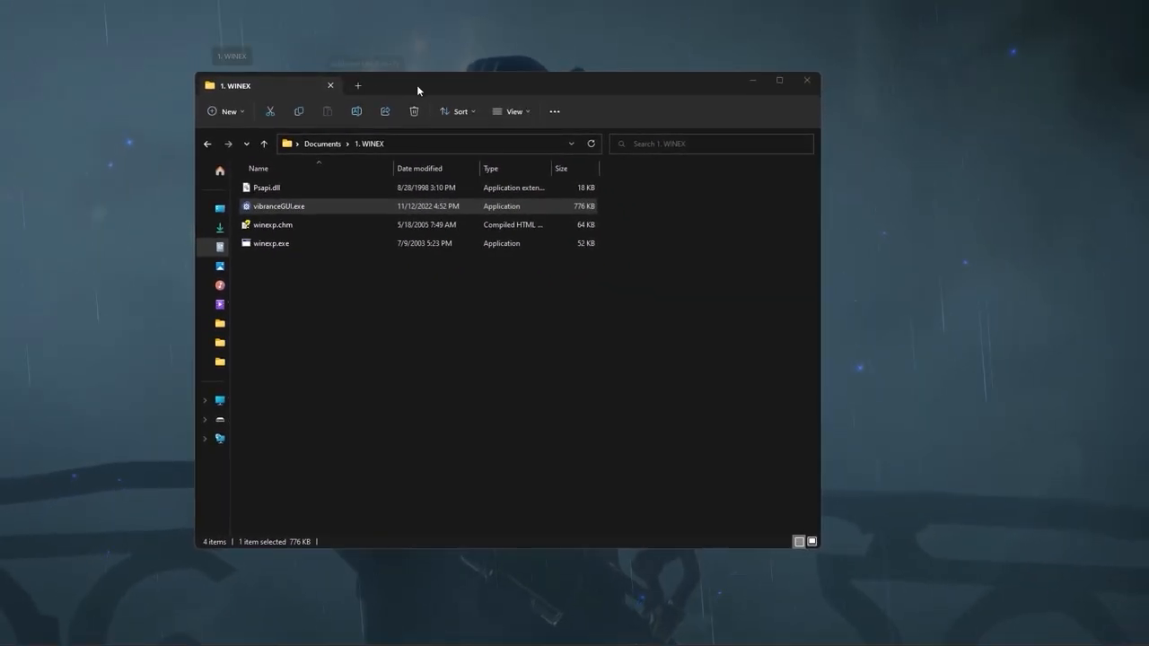
pyautogui.moveTo(337, 183)
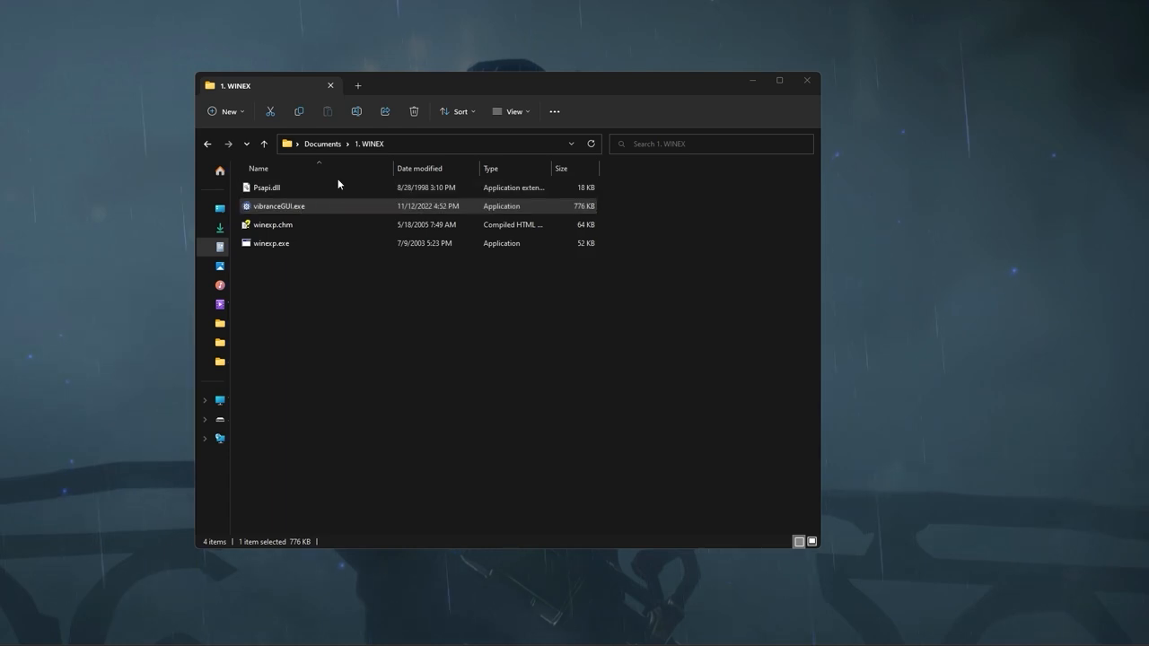
pyautogui.rightClick(340, 185)
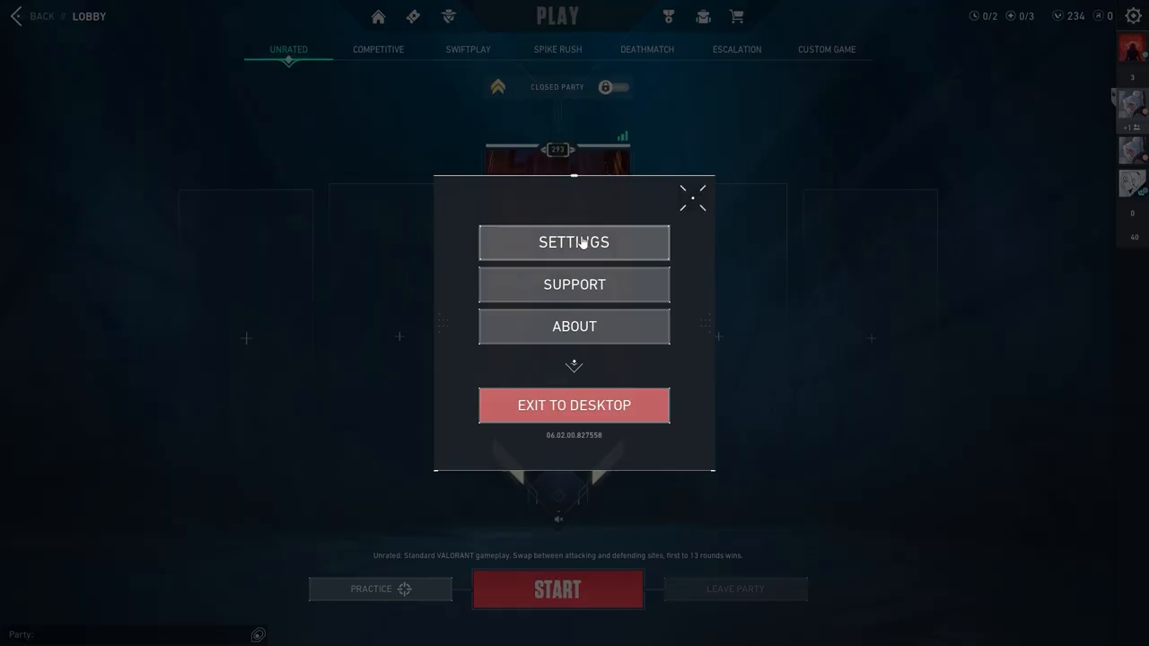
# Set VALORANT's video Aspect Ratio Method to Fill in windowed mode and apply it
pyautogui.click(574, 242)
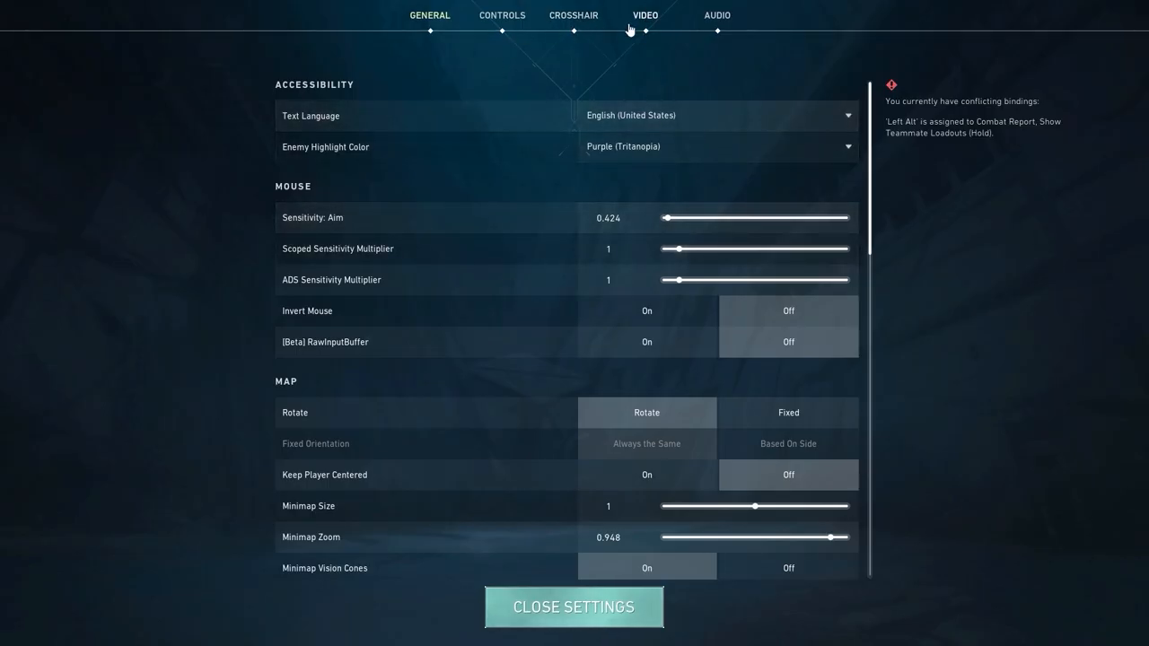
pyautogui.click(644, 14)
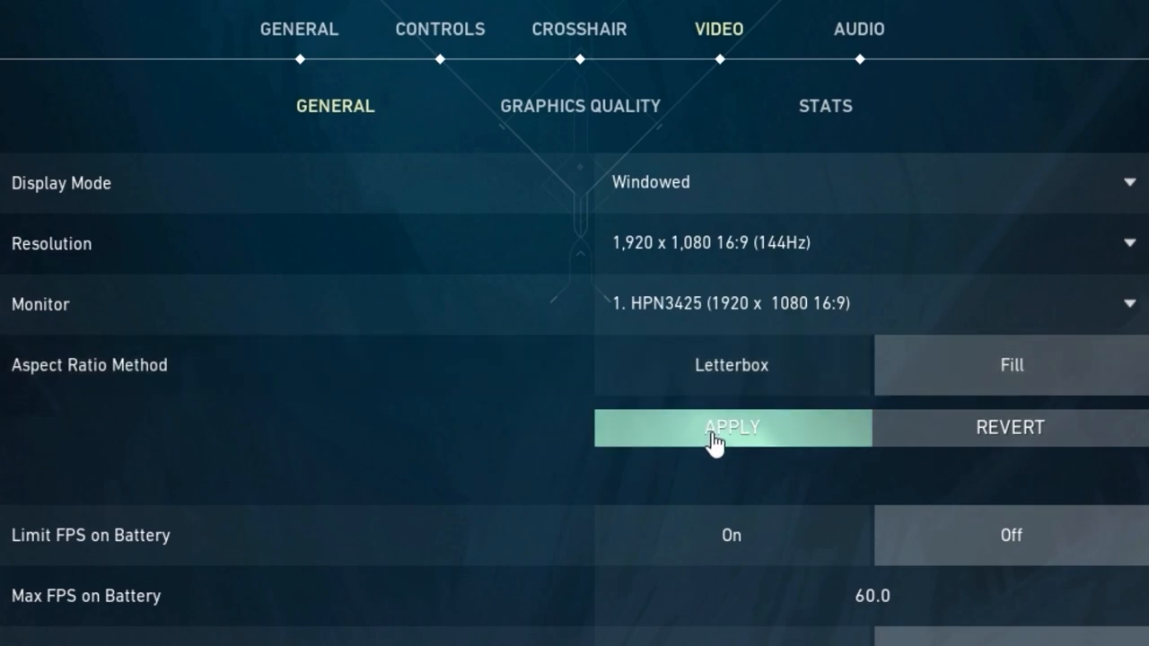
pyautogui.click(731, 427)
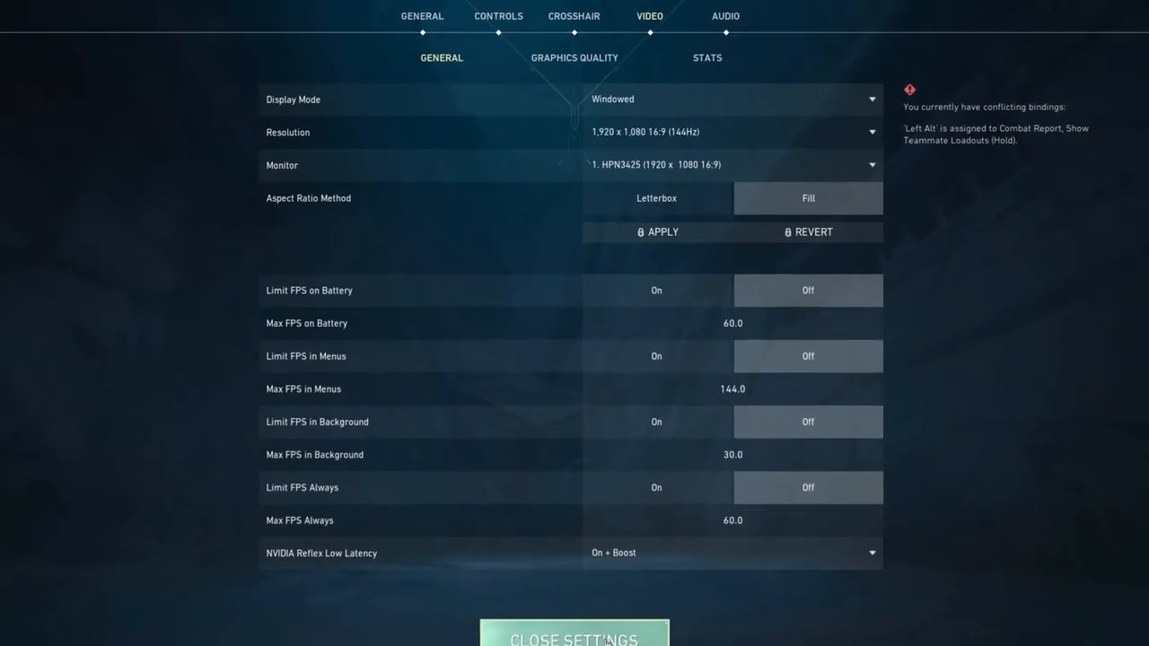
pyautogui.click(575, 637)
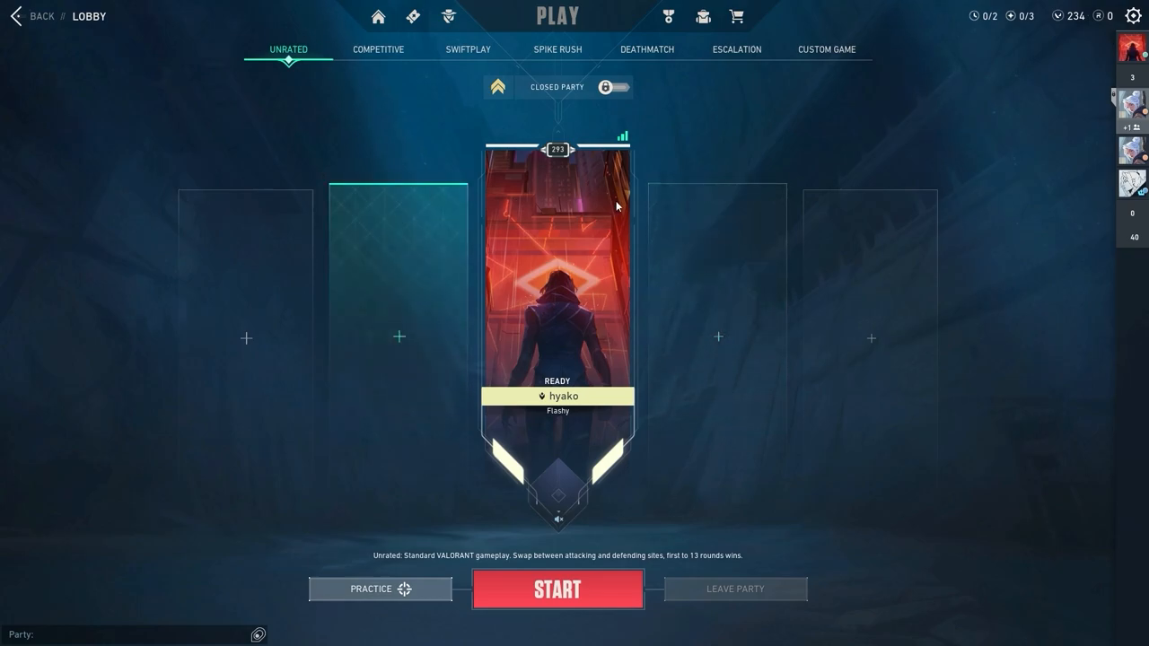
# Launch WinExplorer and turn off WS_BORDER on the VALORANT [UnrealWindow], checking its 1936 by 1119 size
pyautogui.click(390, 632)
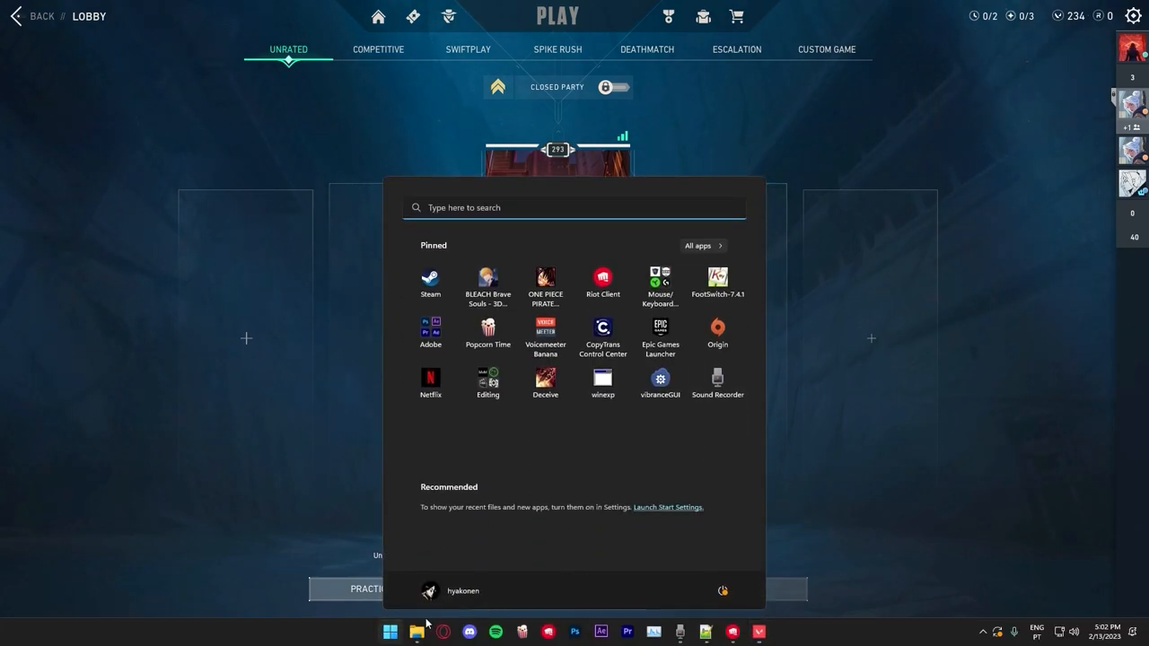
pyautogui.click(413, 632)
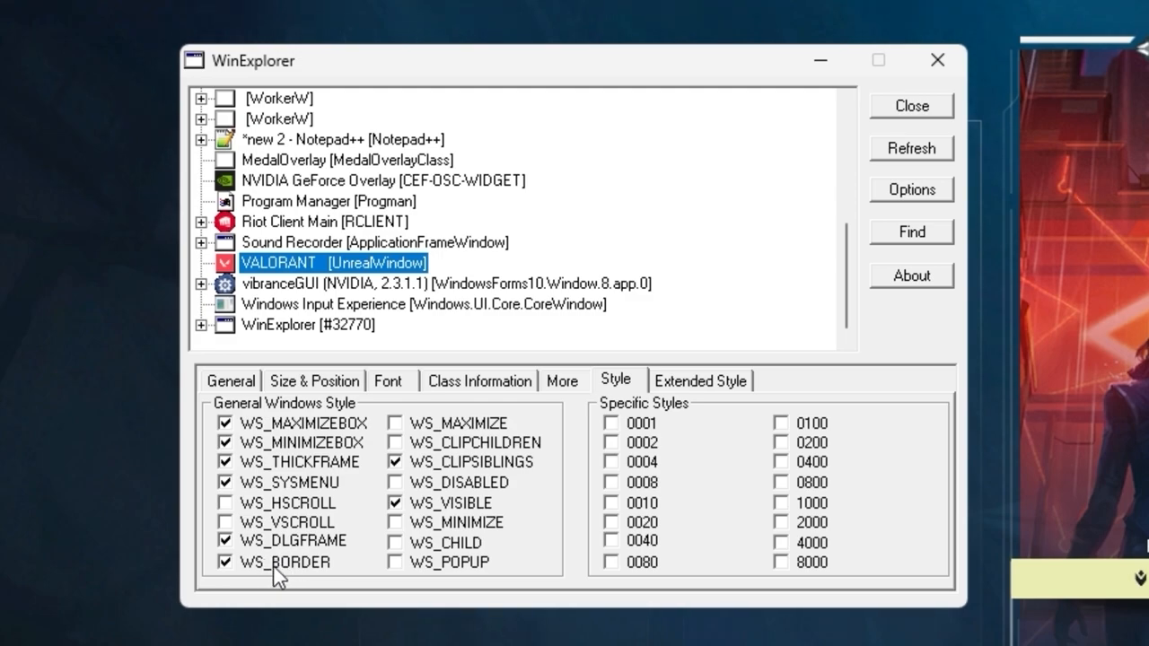
pyautogui.click(227, 562)
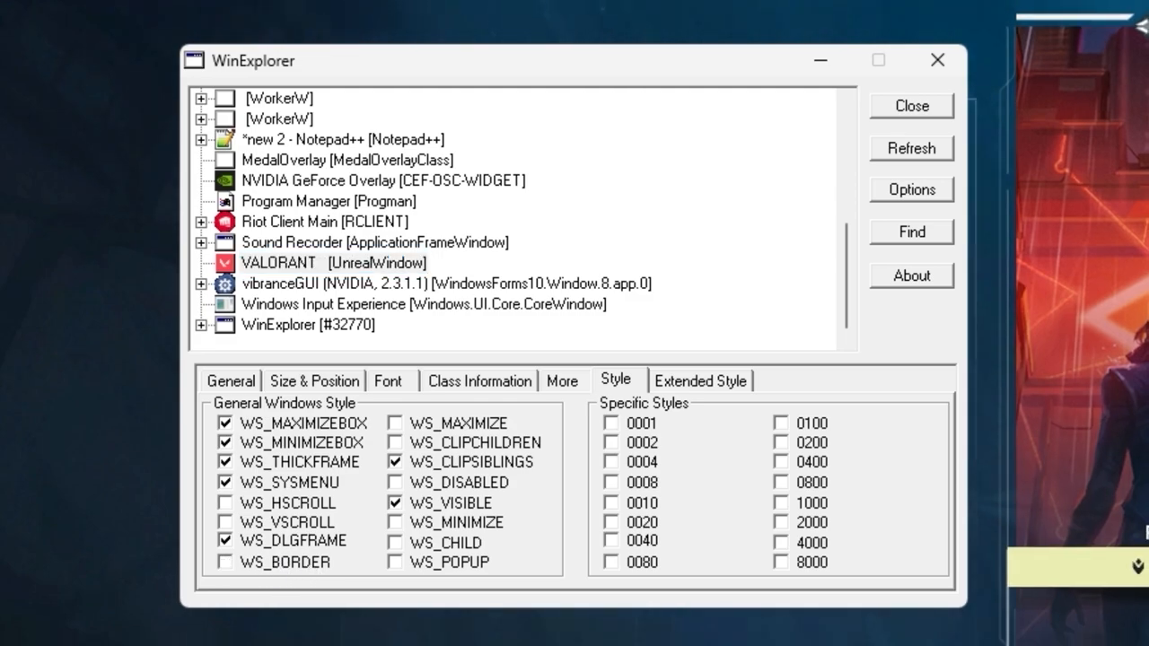
pyautogui.moveTo(510, 194)
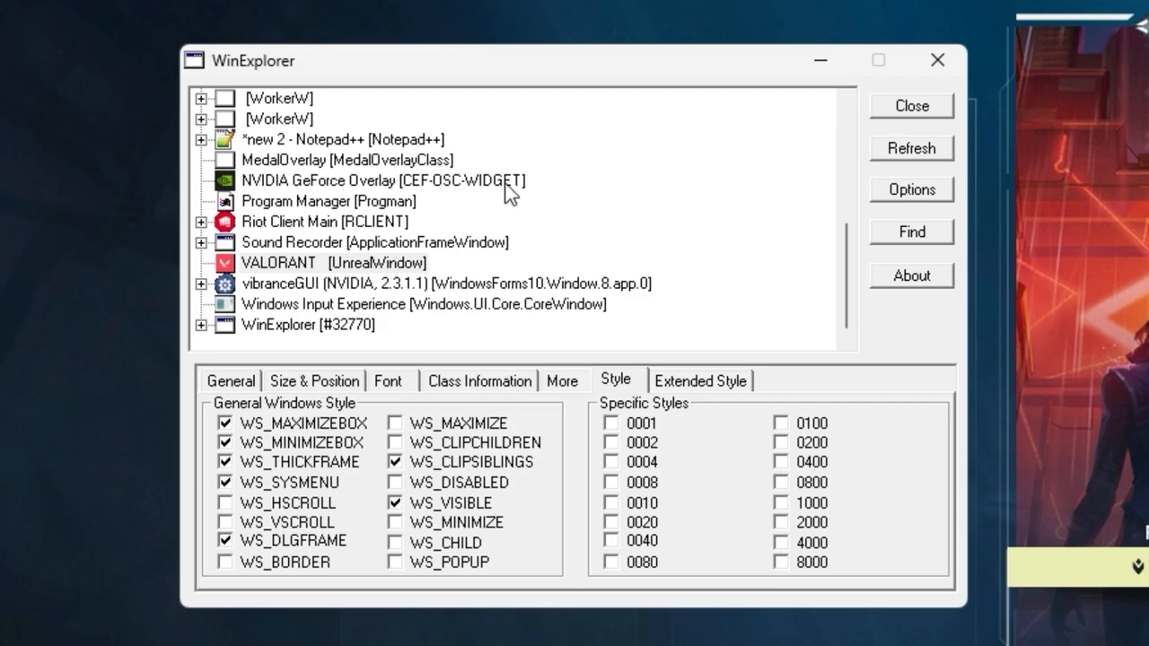
pyautogui.click(314, 381)
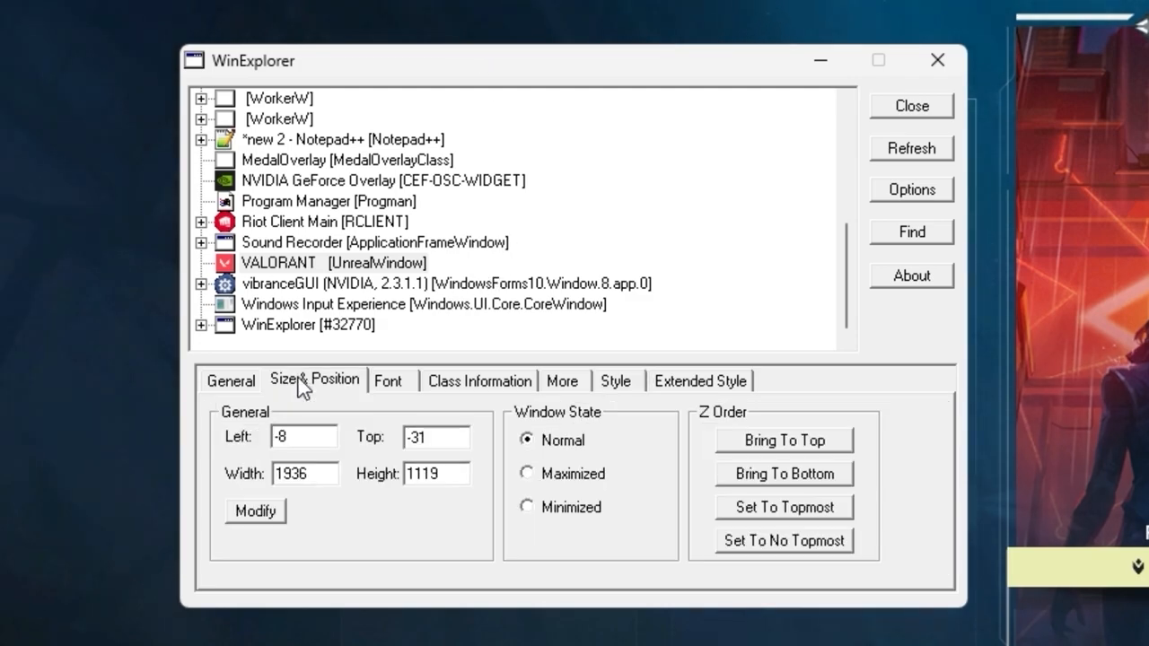
pyautogui.moveTo(609, 420)
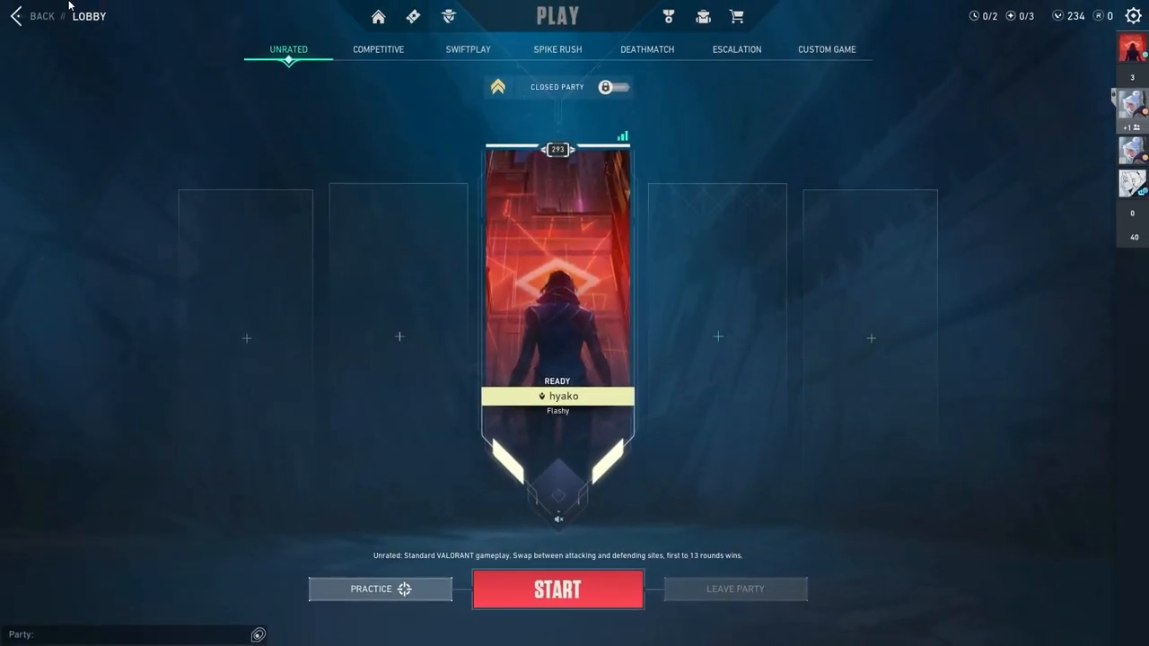
pyautogui.moveTo(508, 167)
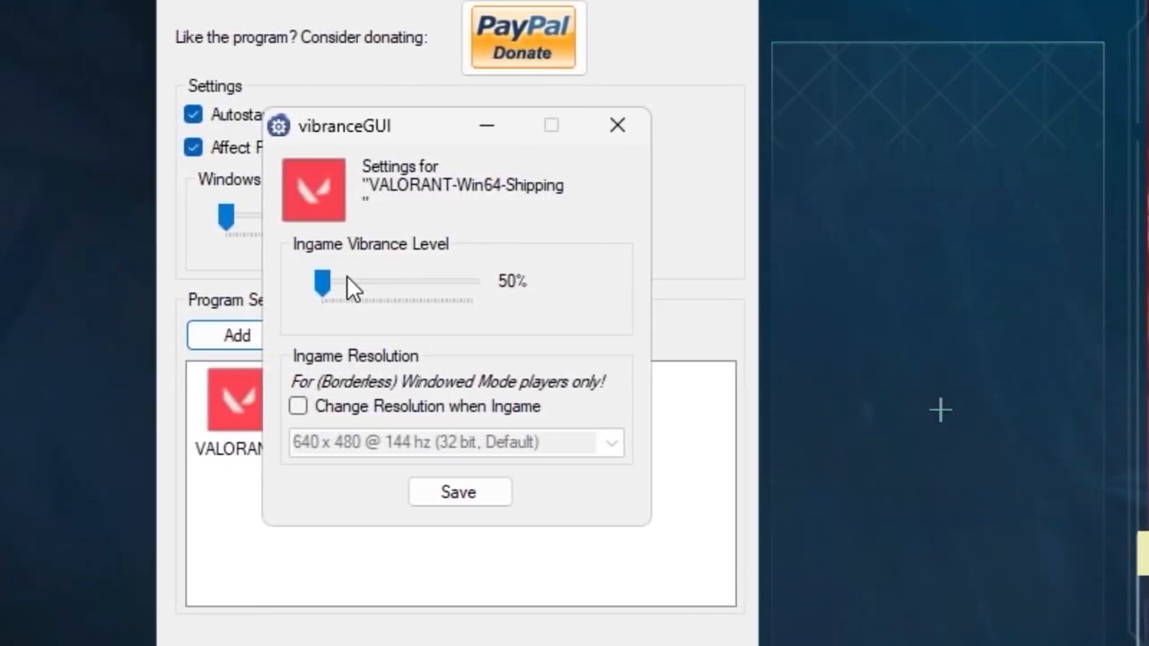
pyautogui.moveTo(375, 276)
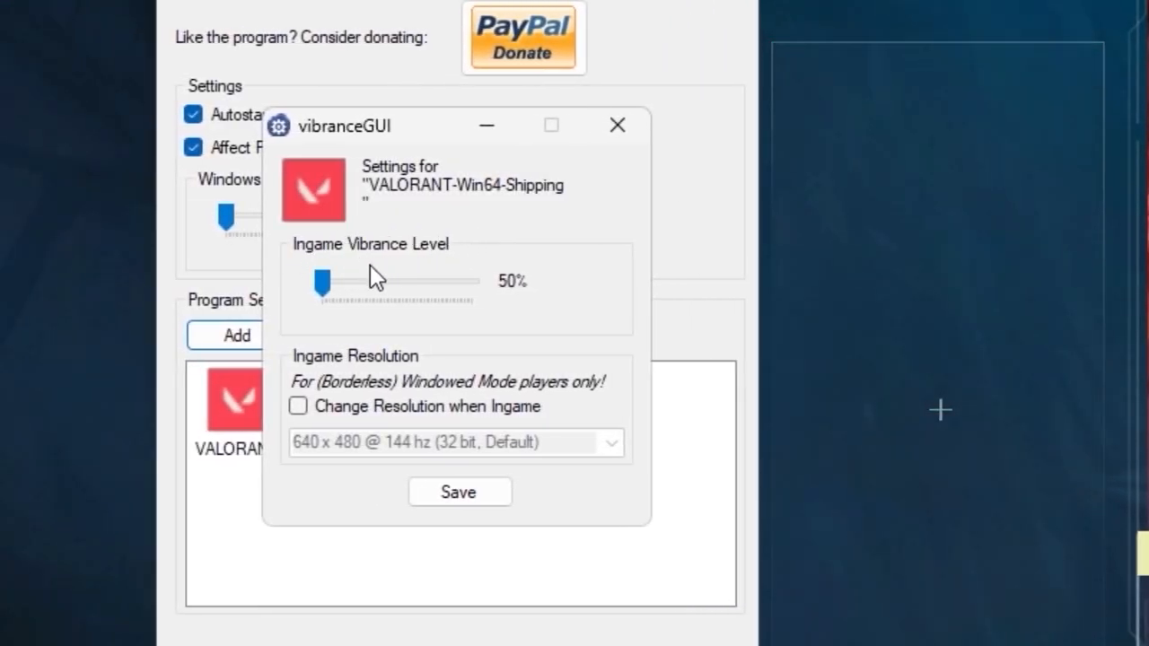
# Drag VALORANT's Ingame Vibrance Level slider up to 90%
pyautogui.moveTo(321, 280); pyautogui.dragTo(442, 281)
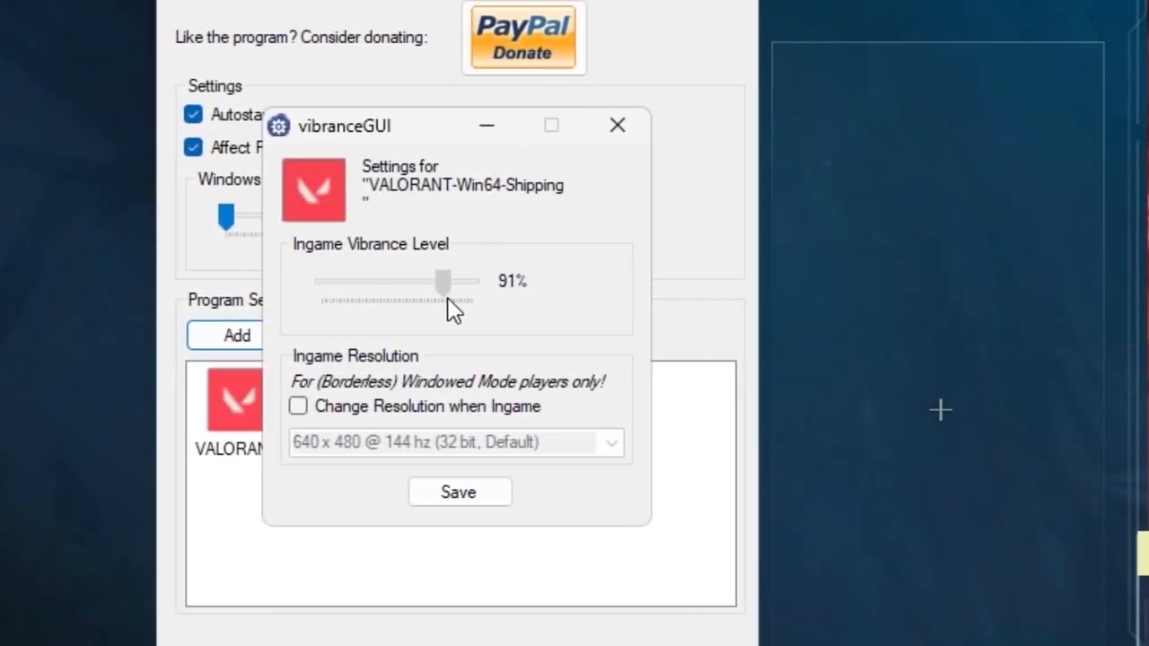
pyautogui.moveTo(449, 282); pyautogui.dragTo(439, 282)
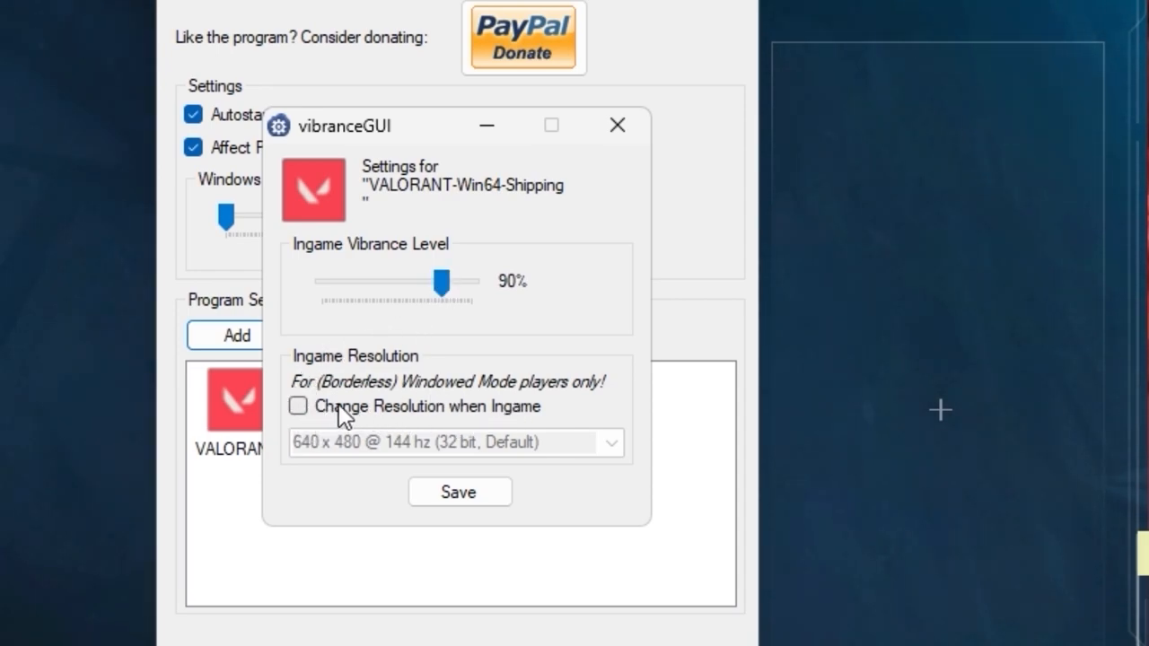
# Enable Change Resolution when Ingame and choose 1440 x 1080 @ 144 hz (32 bit, Stretch)
pyautogui.click(298, 406)
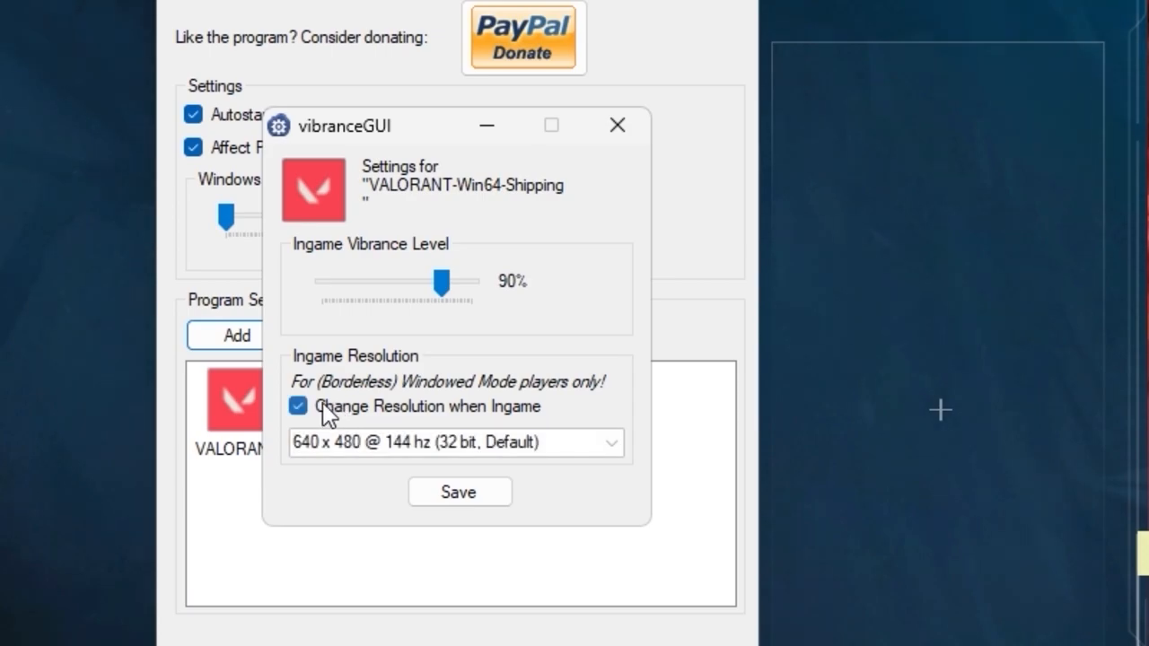
pyautogui.click(610, 442)
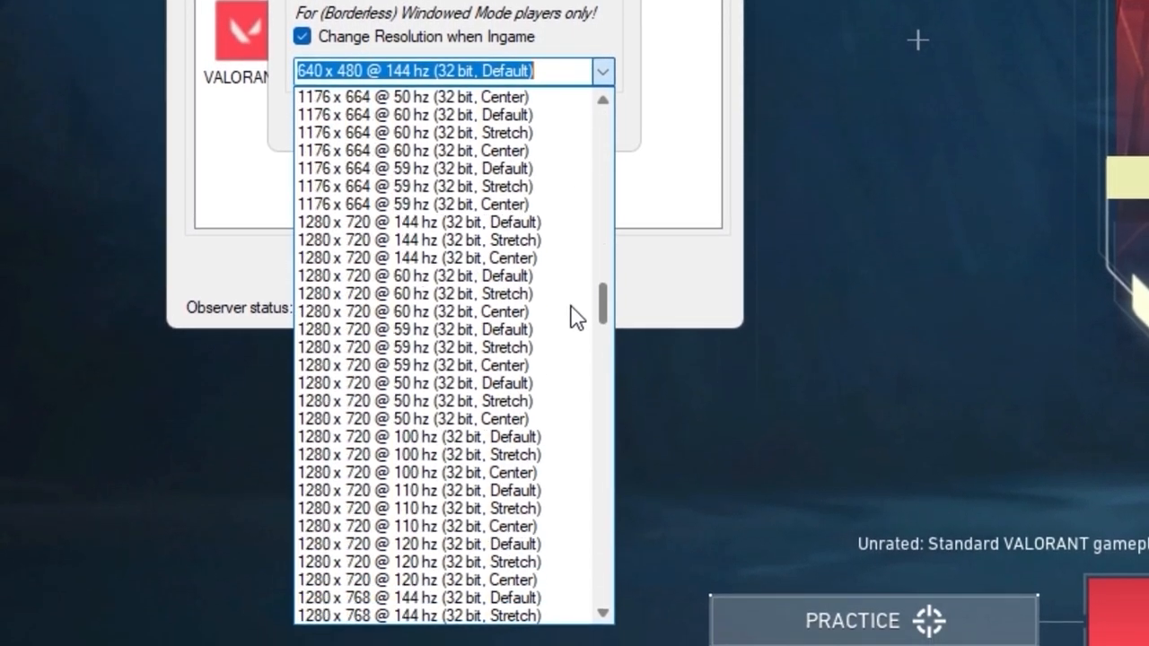
pyautogui.scroll(-3)
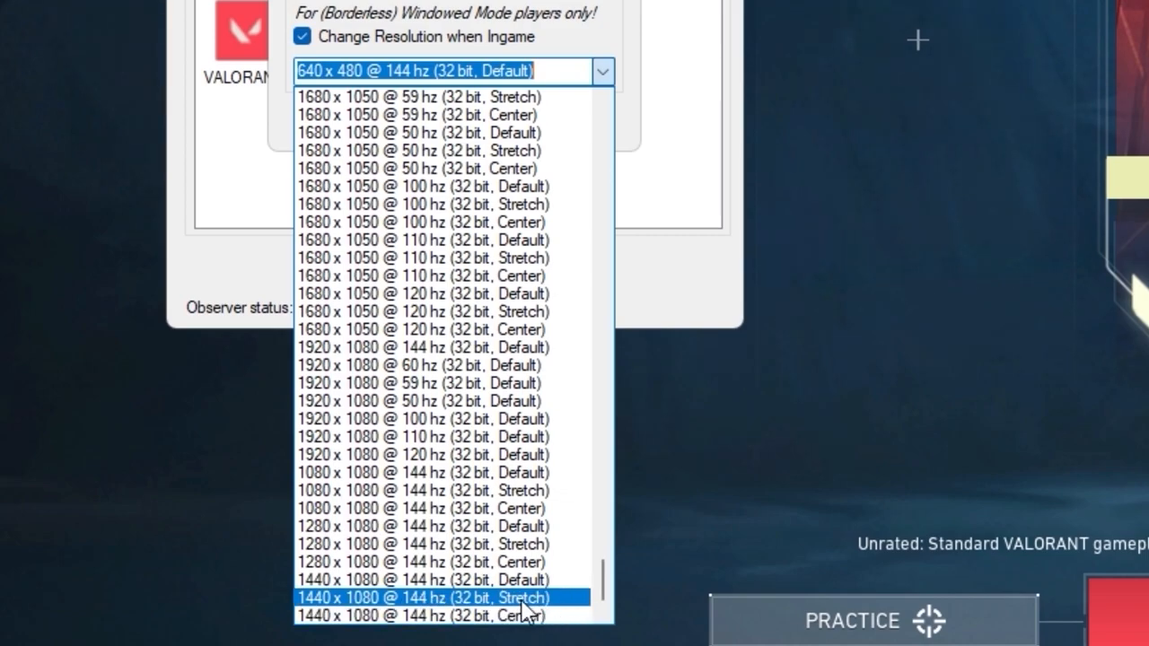
pyautogui.moveTo(553, 610)
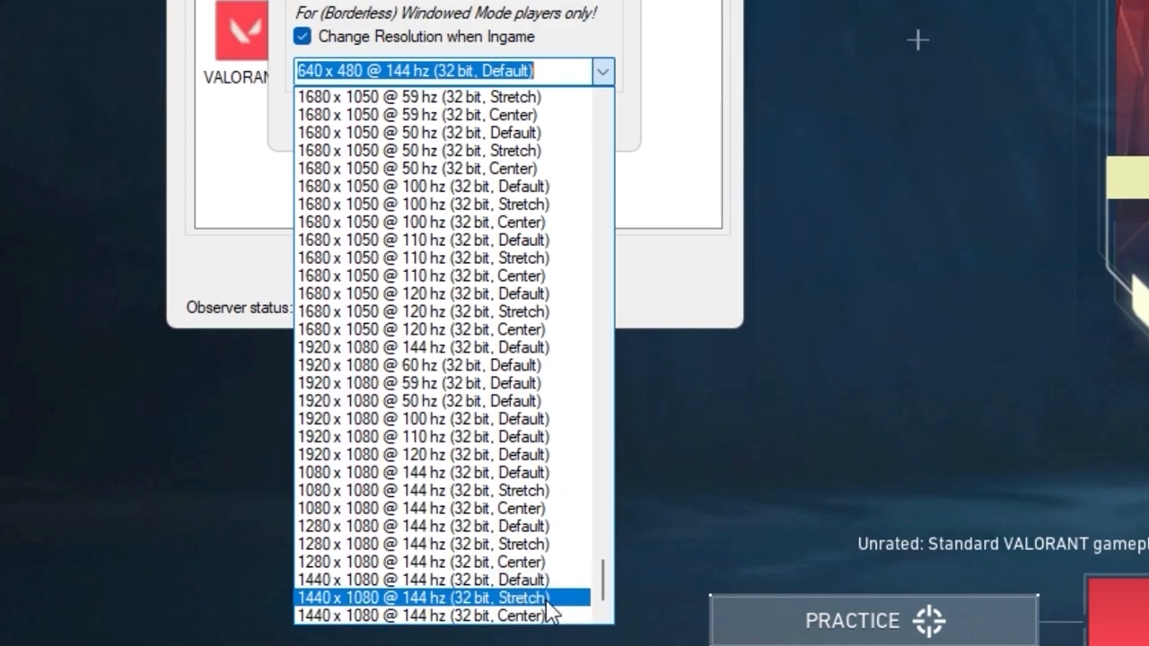
pyautogui.click(440, 598)
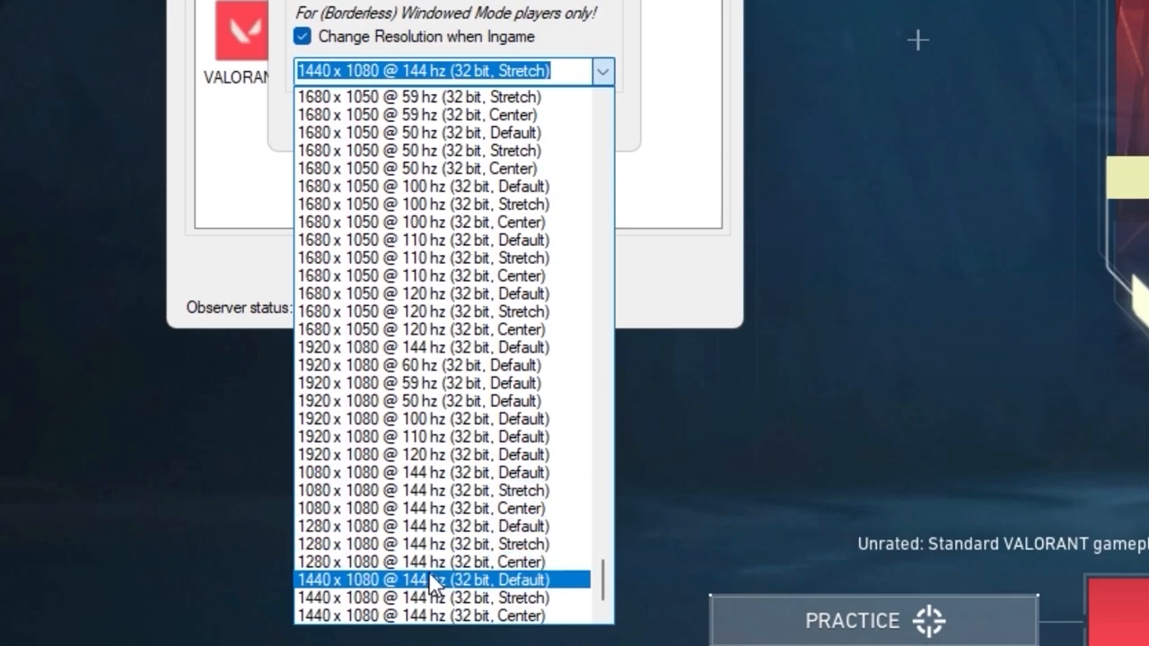
pyautogui.click(377, 636)
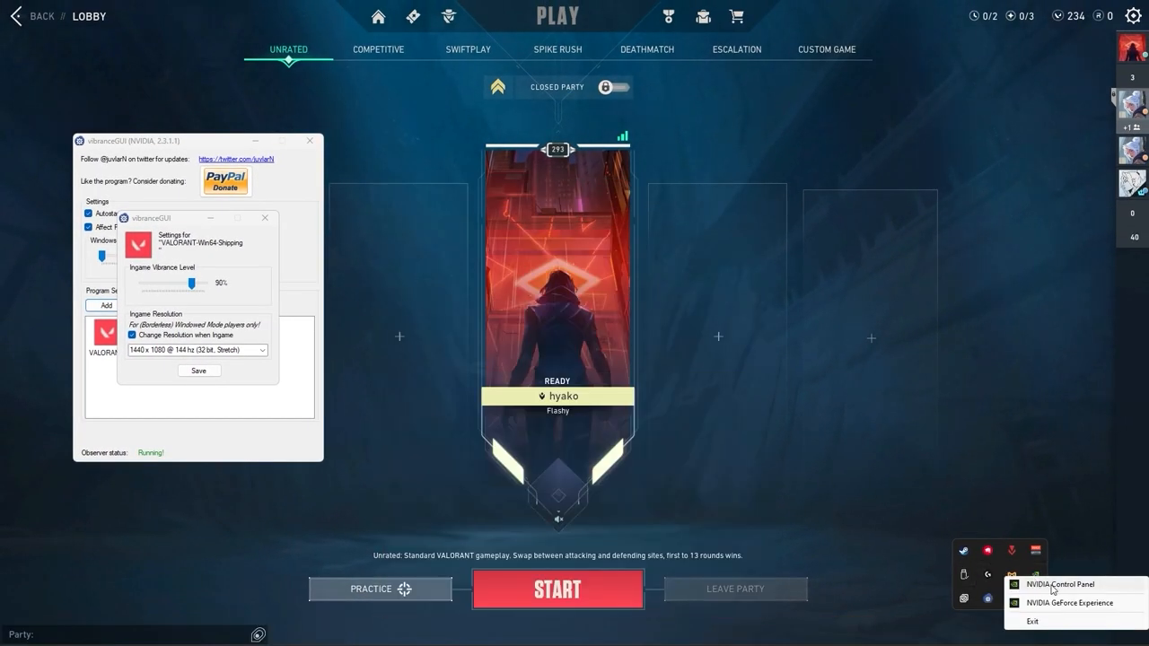
# Check NVIDIA Control Panel's Create Custom Resolution dialog for the 1440 x 1080 at 144Hz entry
pyautogui.click(1059, 586)
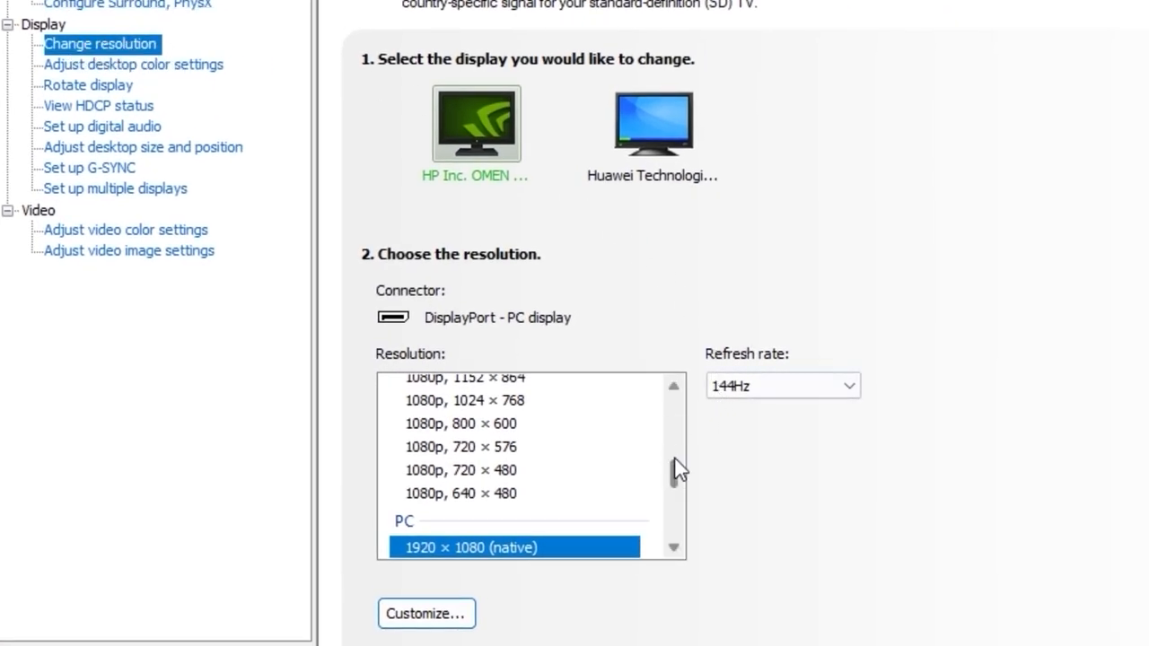
pyautogui.click(425, 614)
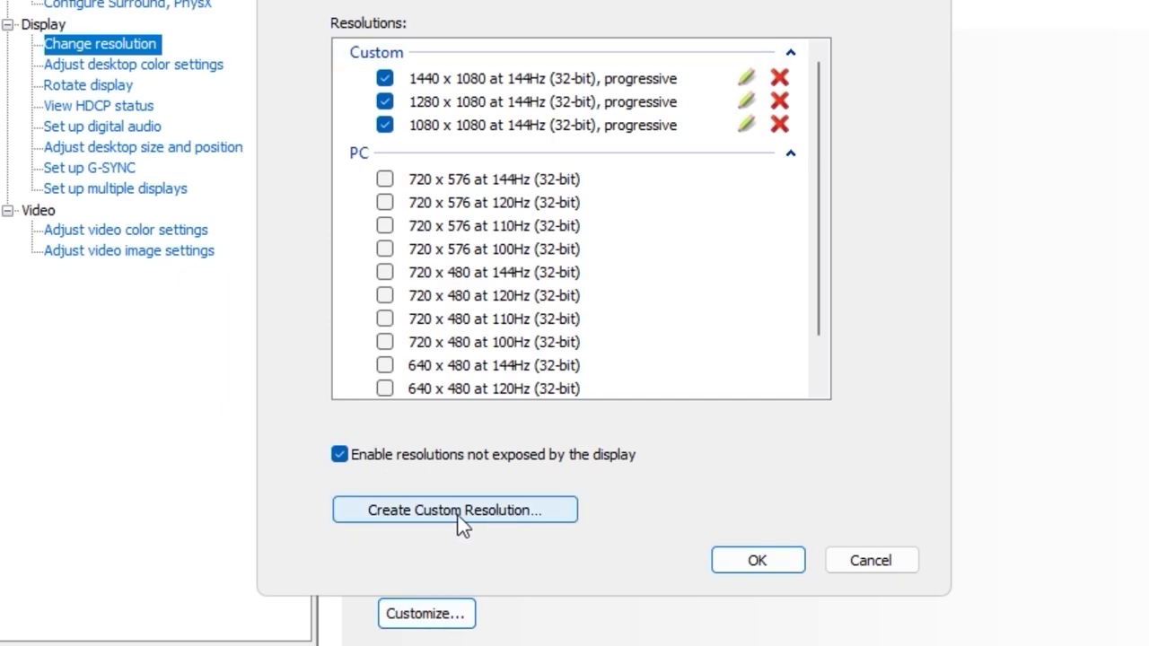
pyautogui.click(454, 510)
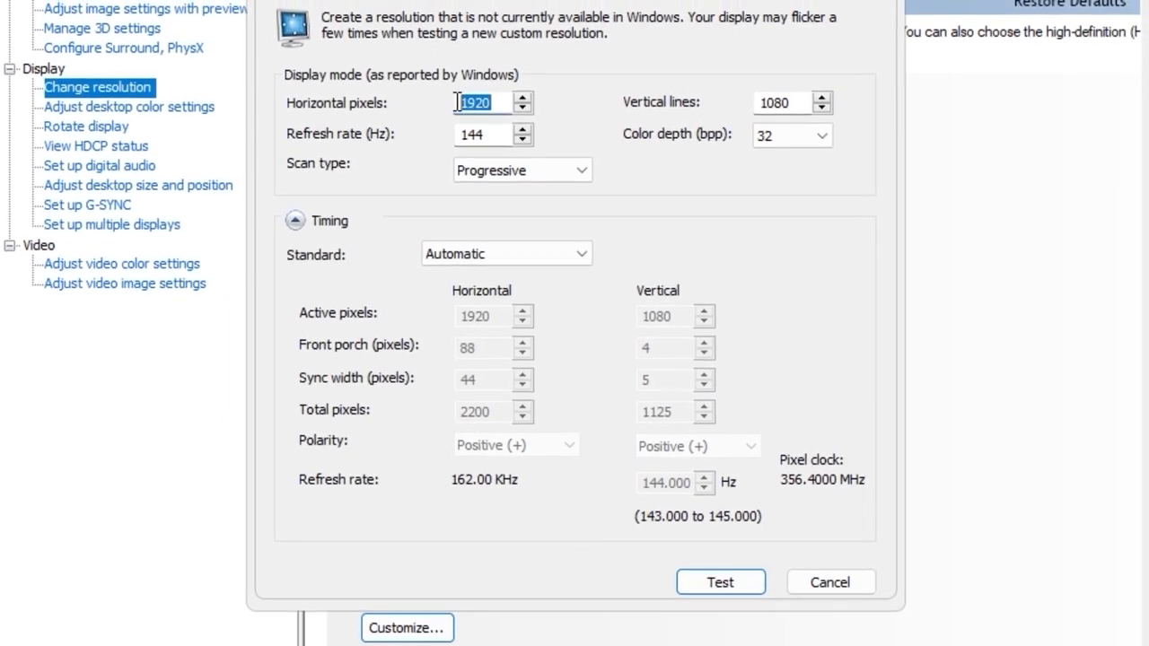
pyautogui.click(485, 133)
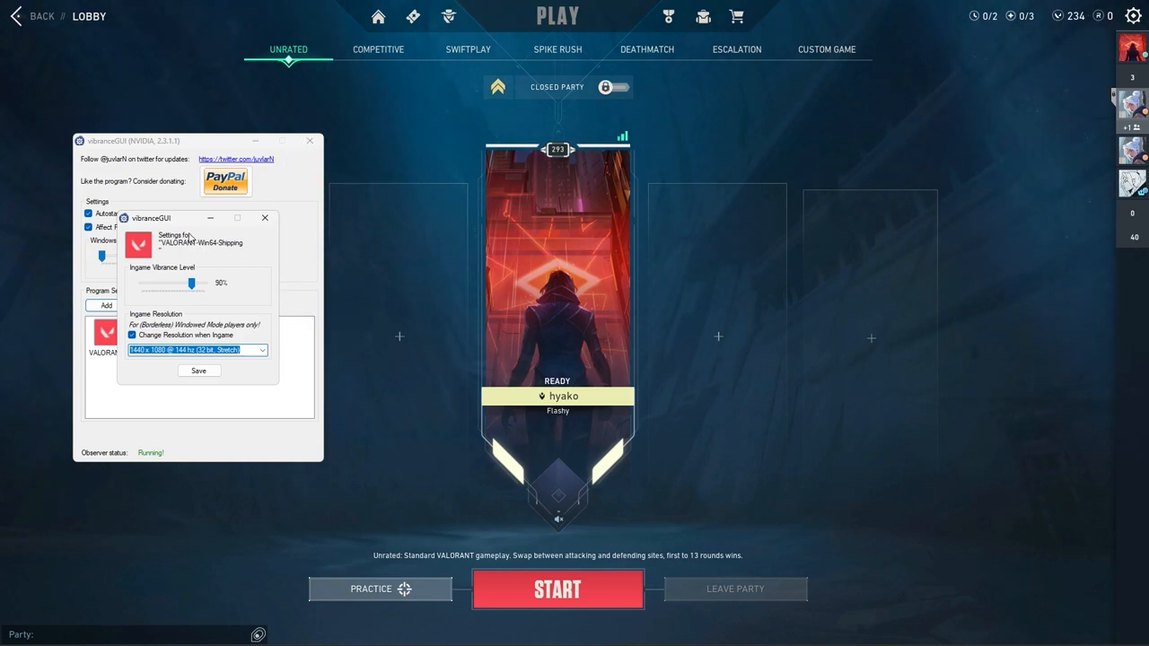
# Save VALORANT's vibrance and resolution profile and hide the vibranceGUI window
pyautogui.click(262, 348)
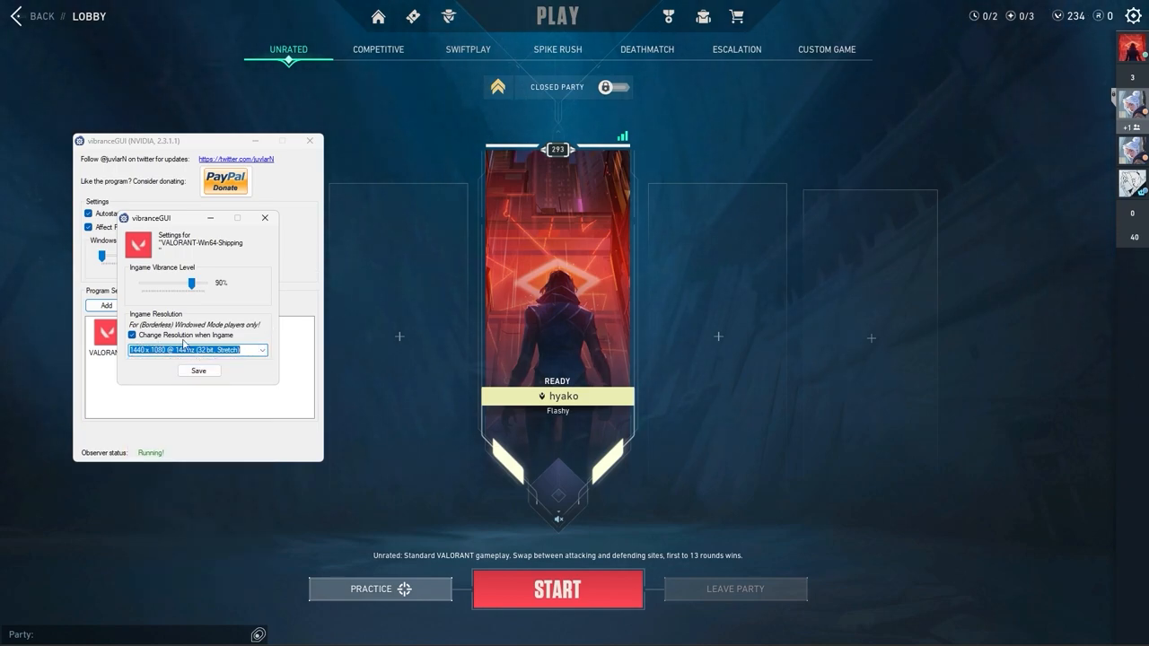
pyautogui.click(266, 217)
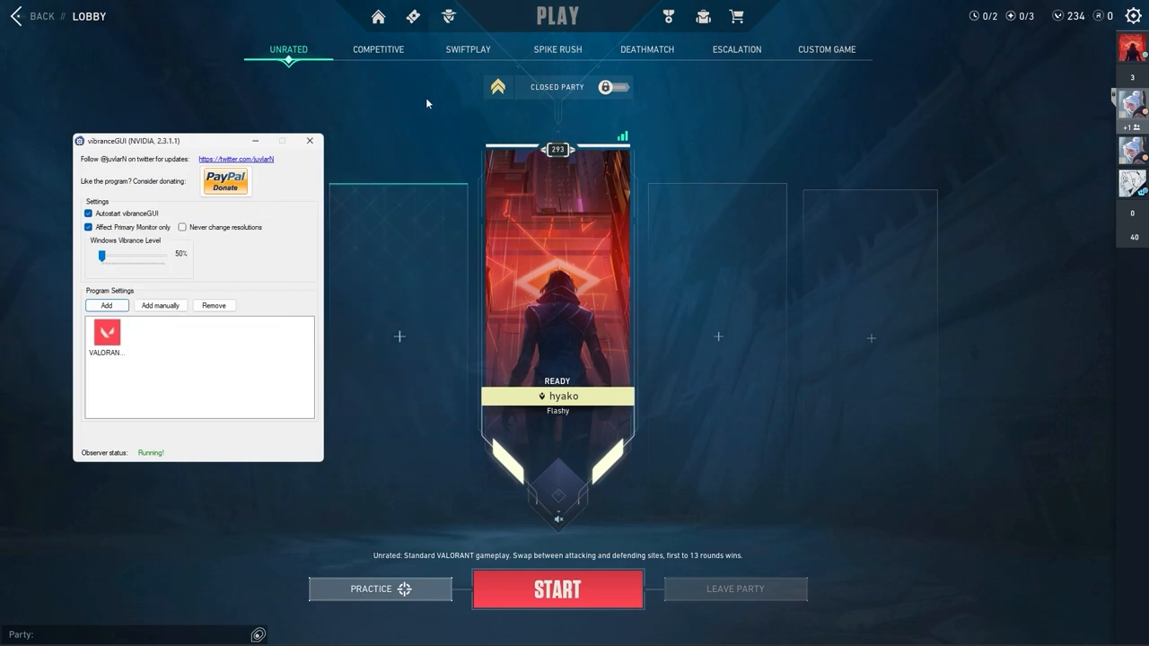
pyautogui.click(309, 140)
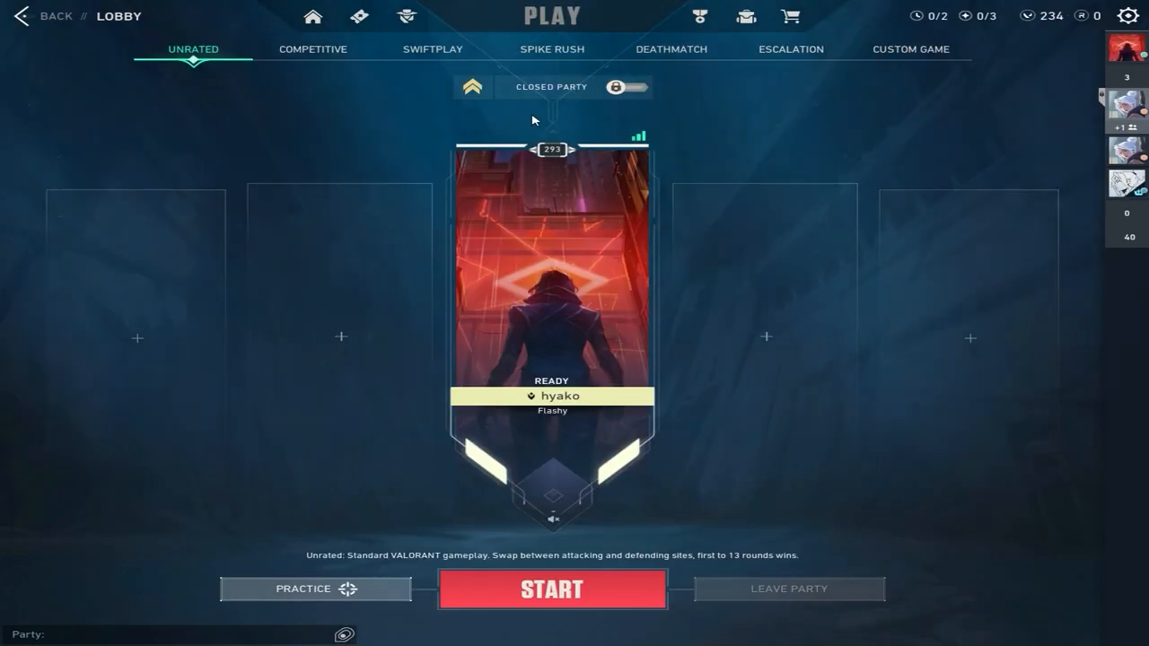
pyautogui.moveTo(1007, 136)
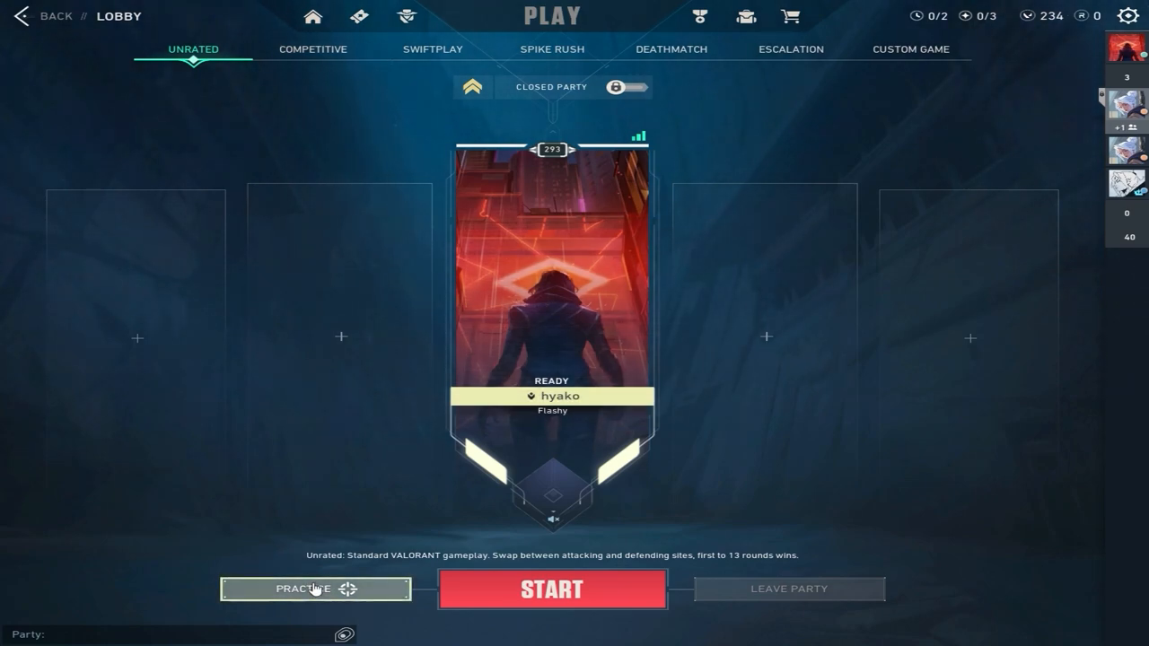
# Start a practice session in The Range from the lobby
pyautogui.click(314, 589)
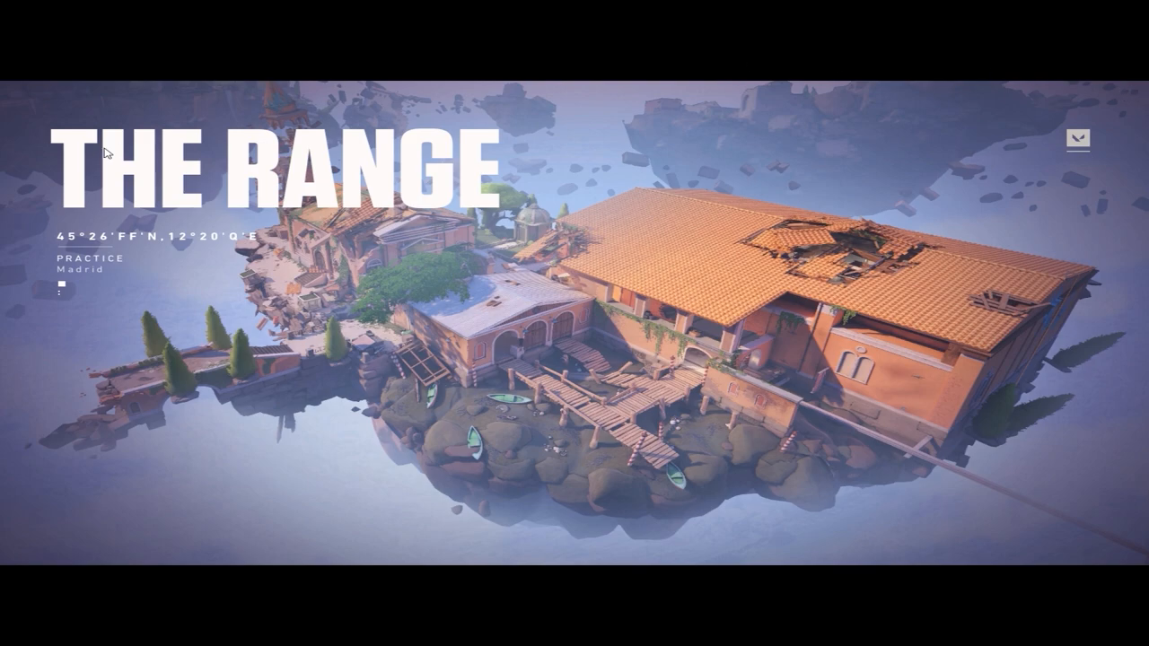
pyautogui.moveTo(578, 327)
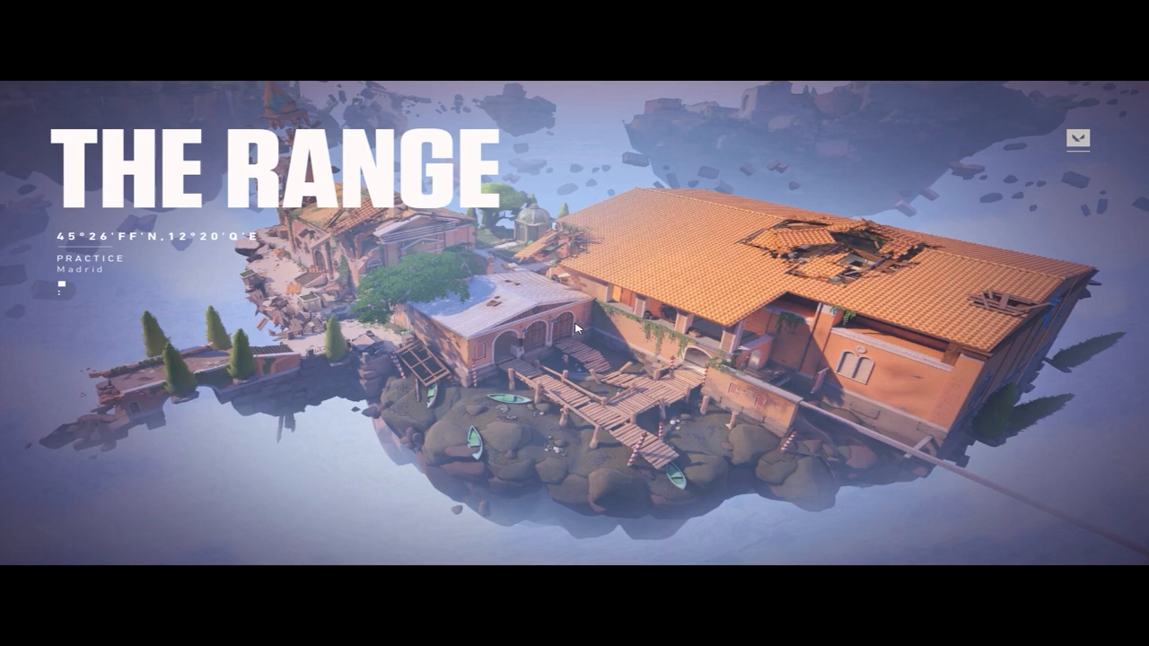
pyautogui.moveTo(243, 8)
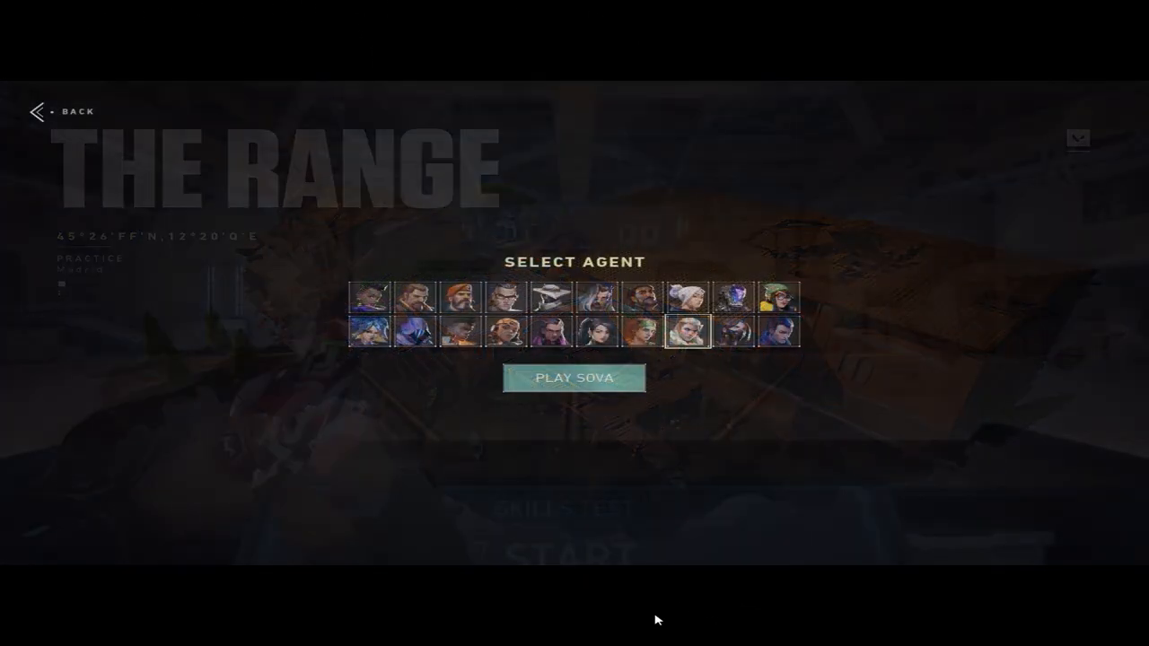
# Enter the range as Sova, then save VALORANT's vibranceGUI profile with in-game resolution change off
pyautogui.click(574, 377)
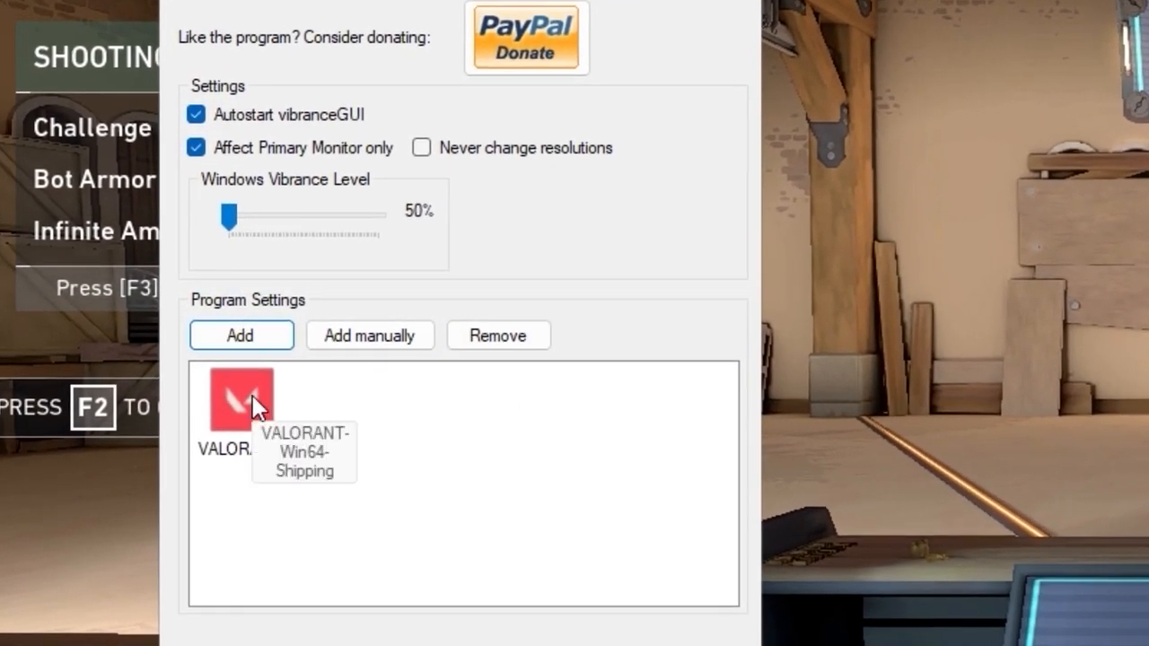
pyautogui.doubleClick(241, 397)
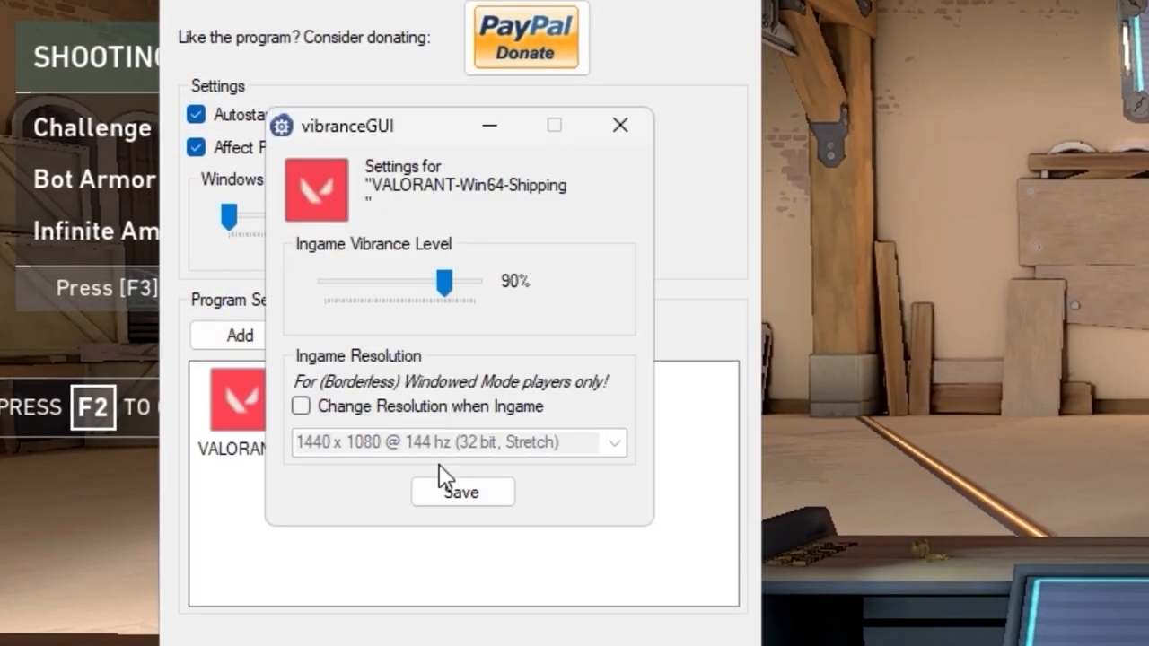
pyautogui.click(463, 492)
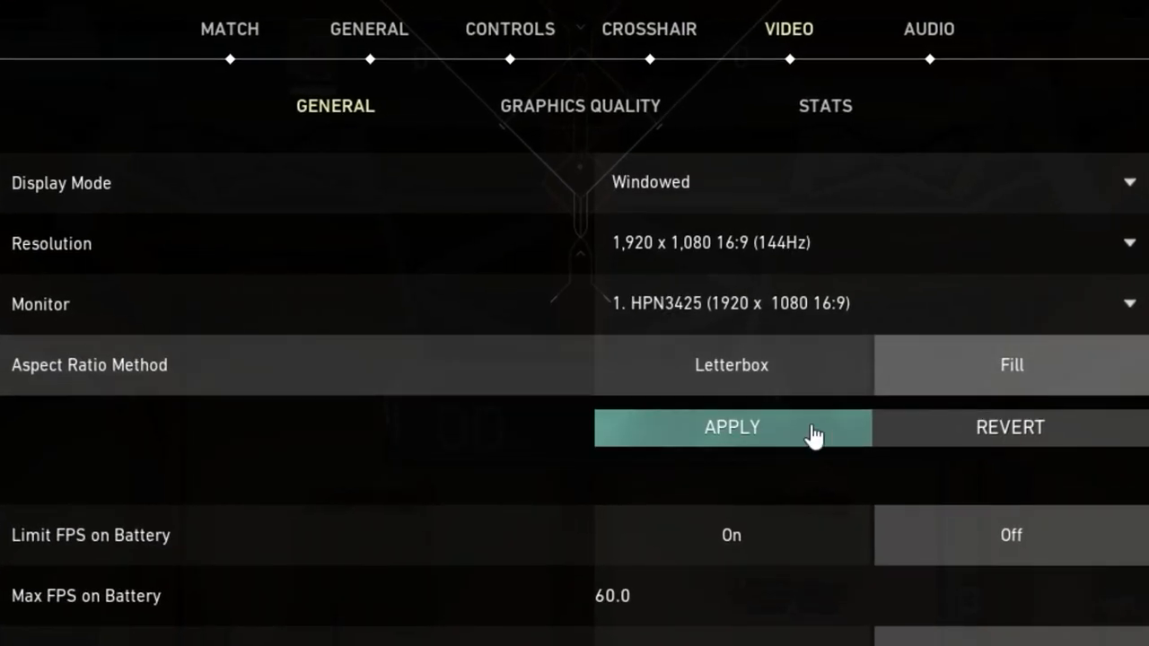
# Apply VALORANT's video settings with Display Mode left at Windowed
pyautogui.click(731, 427)
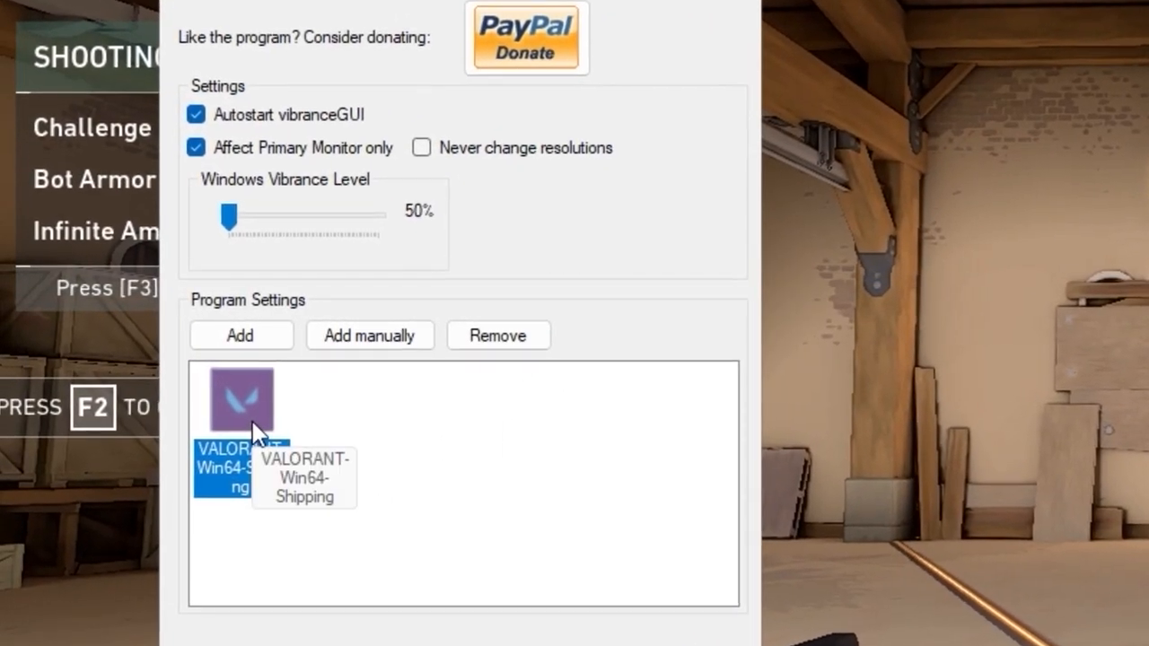
# Reopen VALORANT's program settings from the Program Settings list
pyautogui.doubleClick(241, 399)
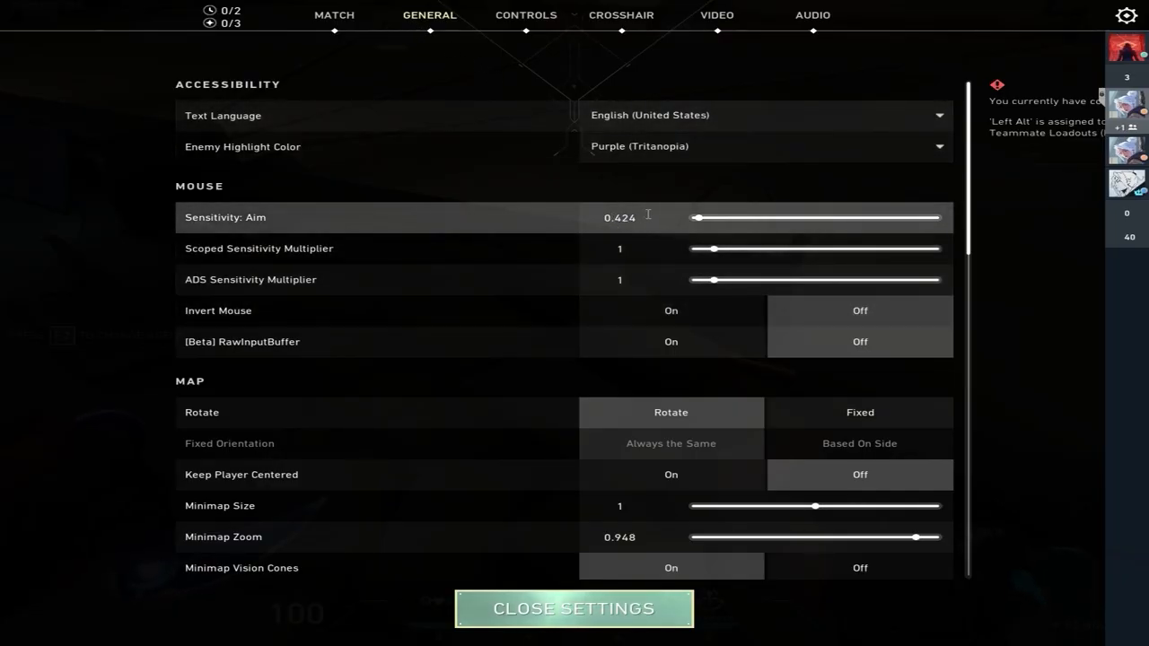
# Close the settings and return to The Range with Sova in first person
pyautogui.click(575, 608)
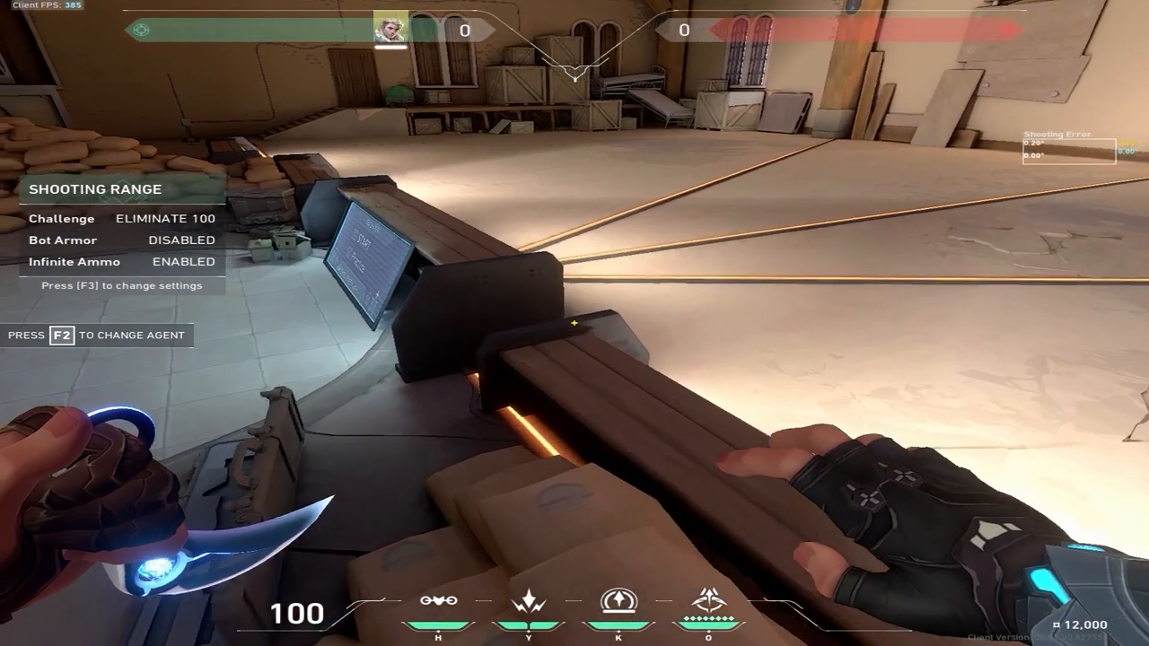